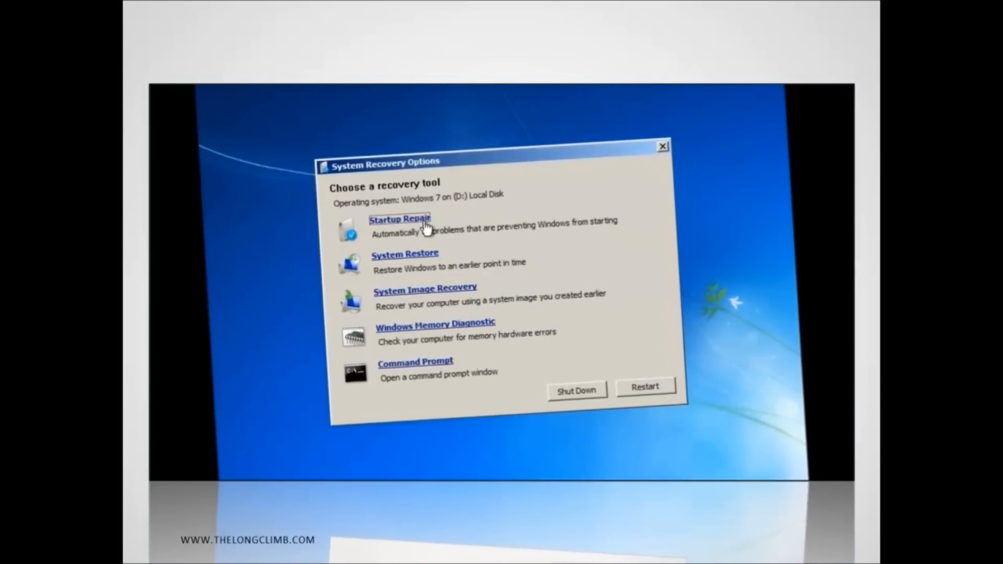
Bring up the F8 advanced boot options and move down through the menu entries
left_click(400, 219)
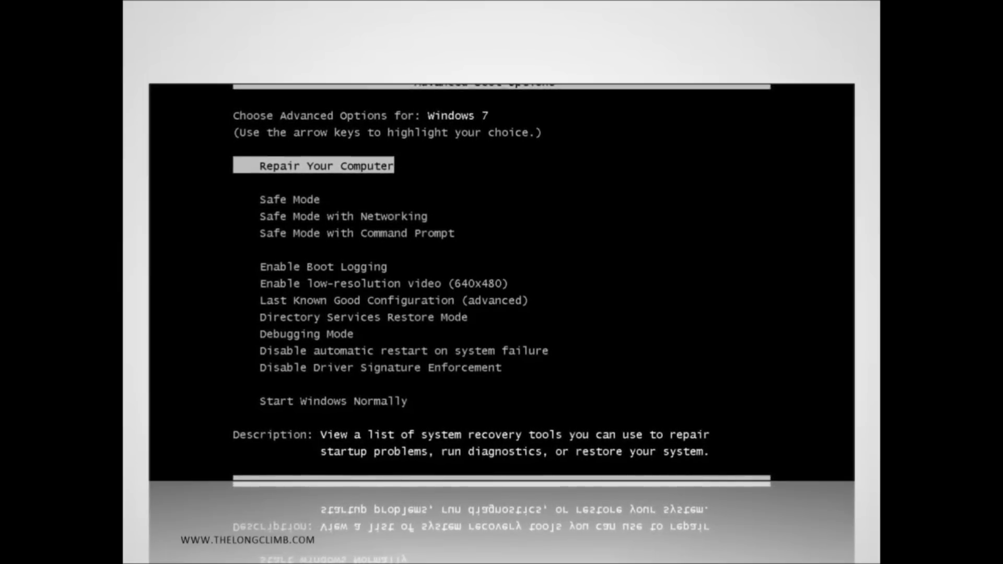
key("F8")
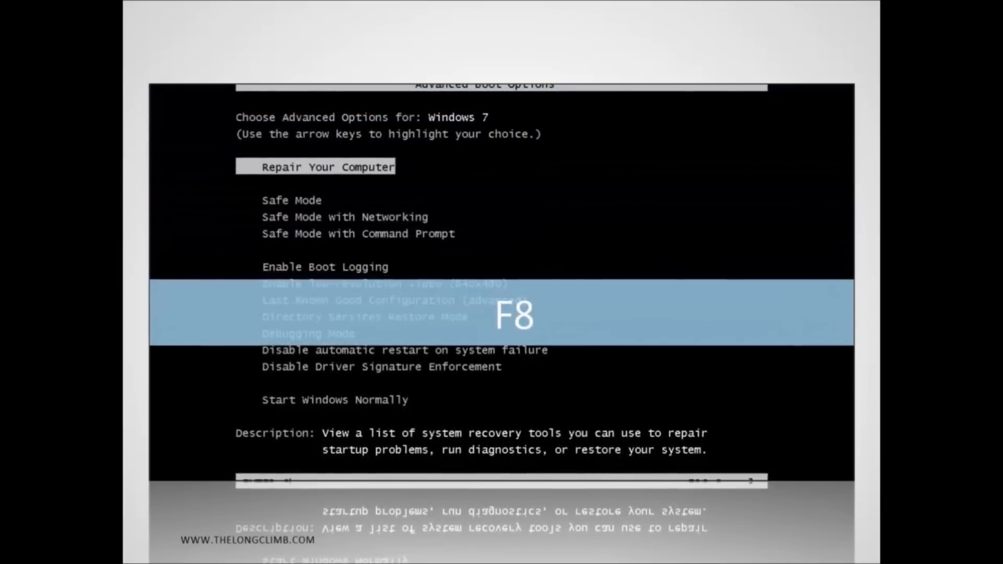
key("down")
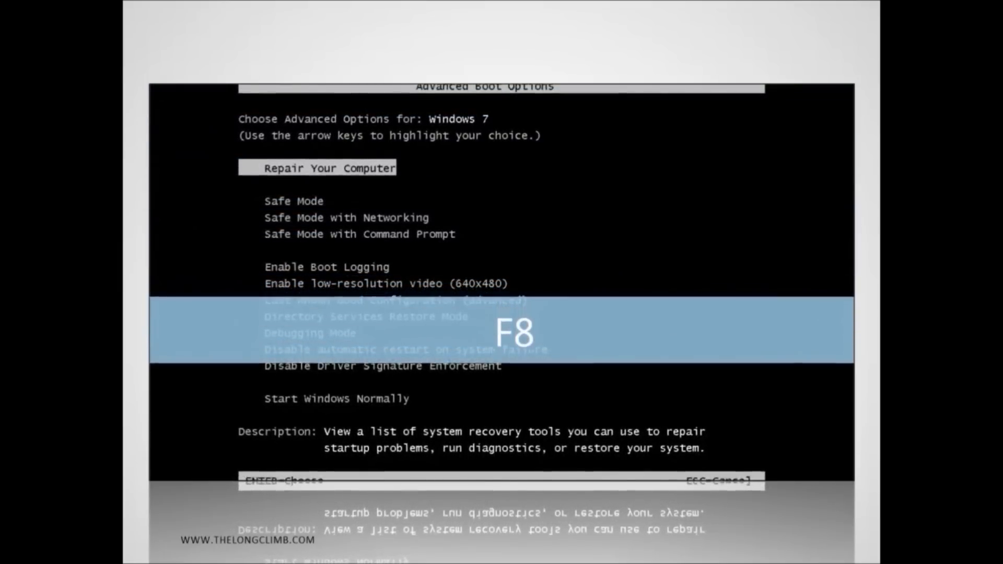
key("Down")
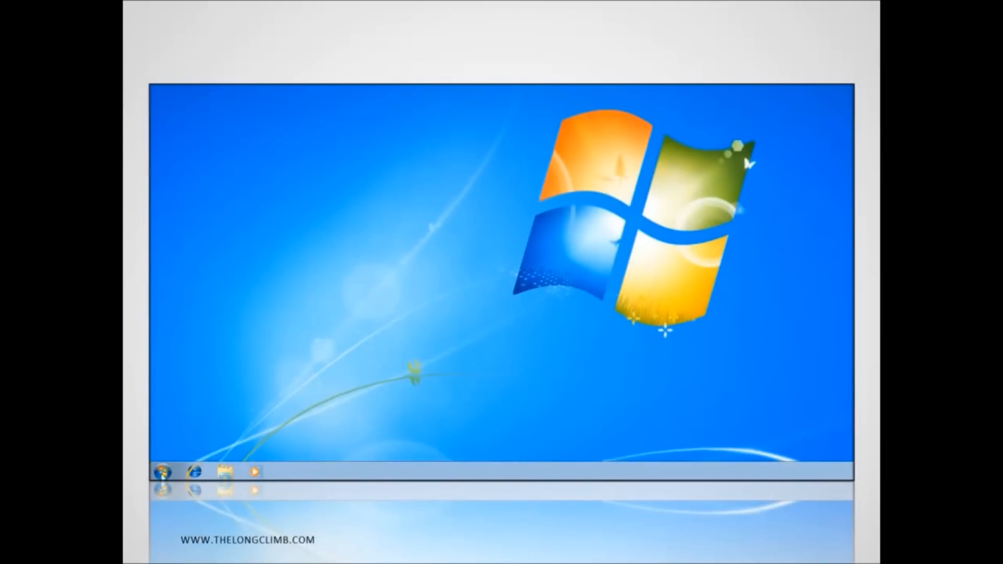
From the Start menu reach Control Panel's 'Back up your computer' page under System and Security
left_click(160, 472)
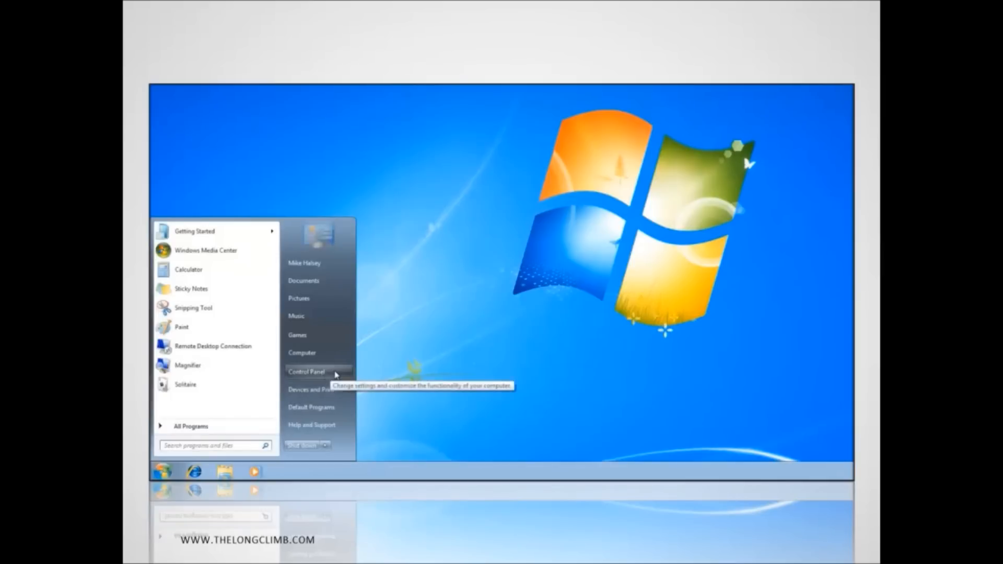
left_click(307, 372)
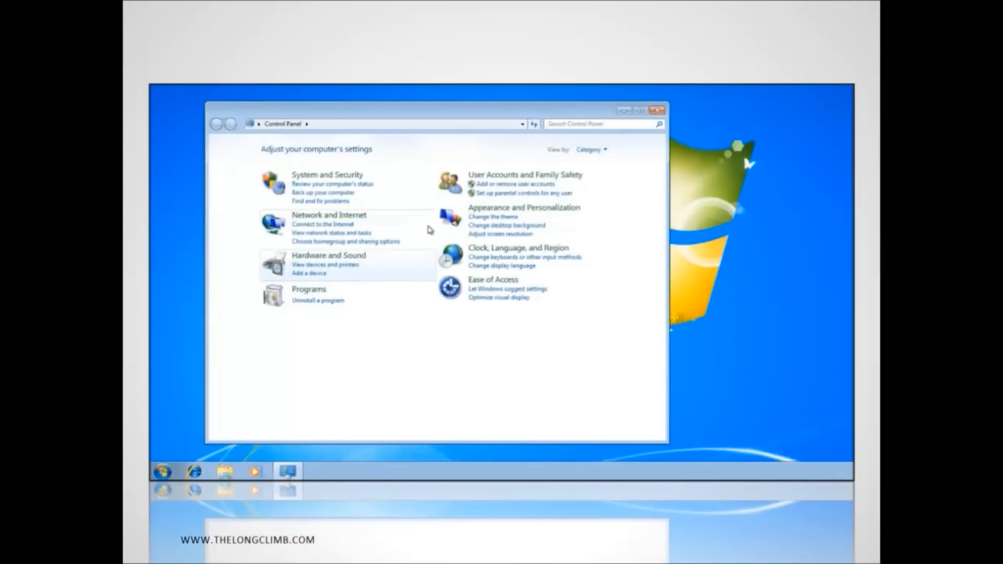
mouse_move(361, 199)
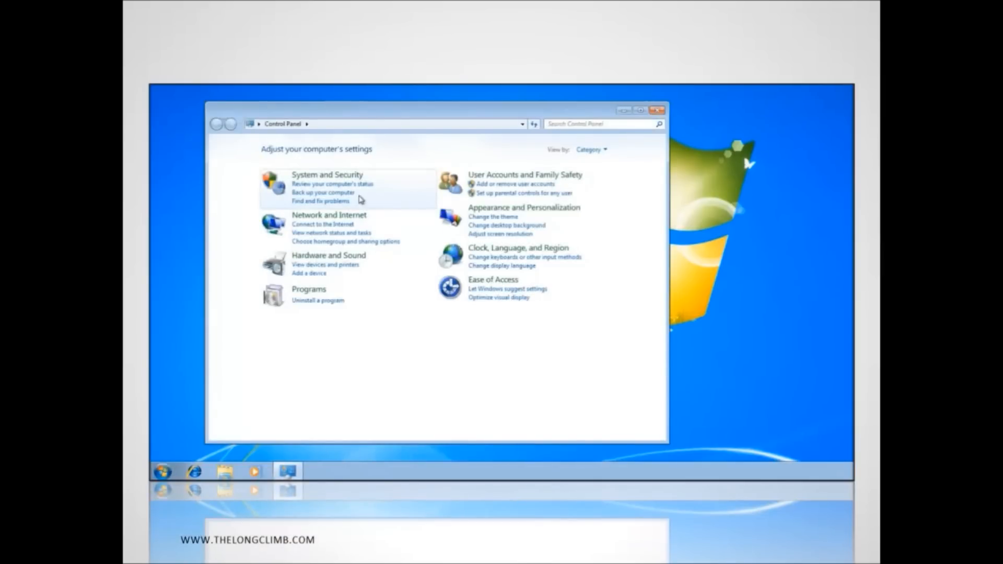
left_click(320, 193)
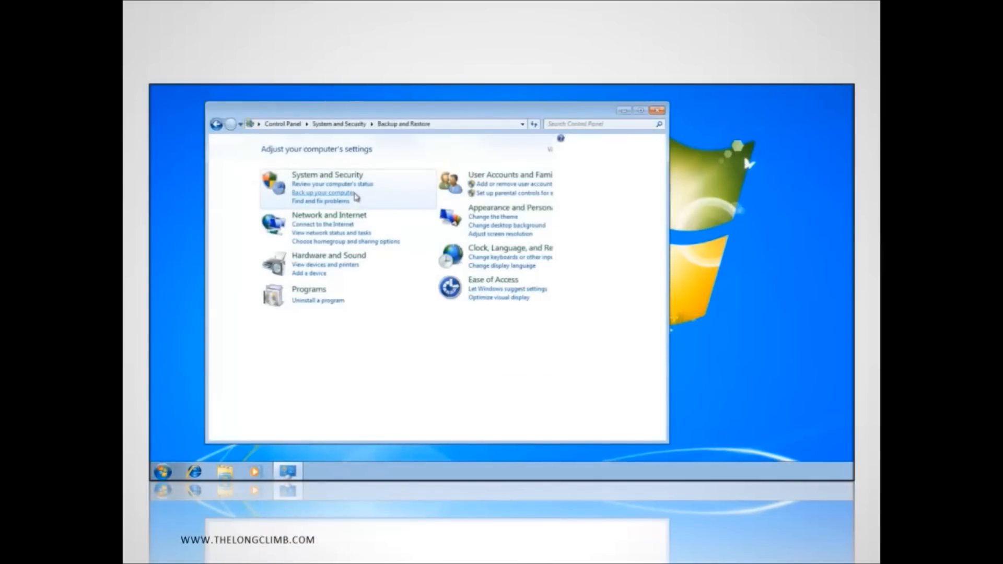
left_click(322, 192)
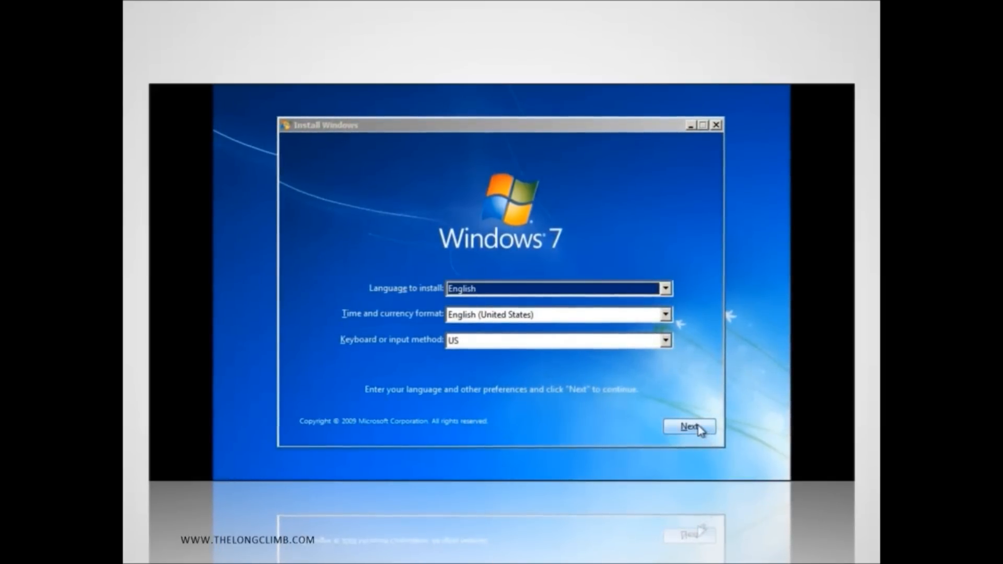
Accept English/US language settings and choose Repair your computer to search for Windows installations
left_click(689, 427)
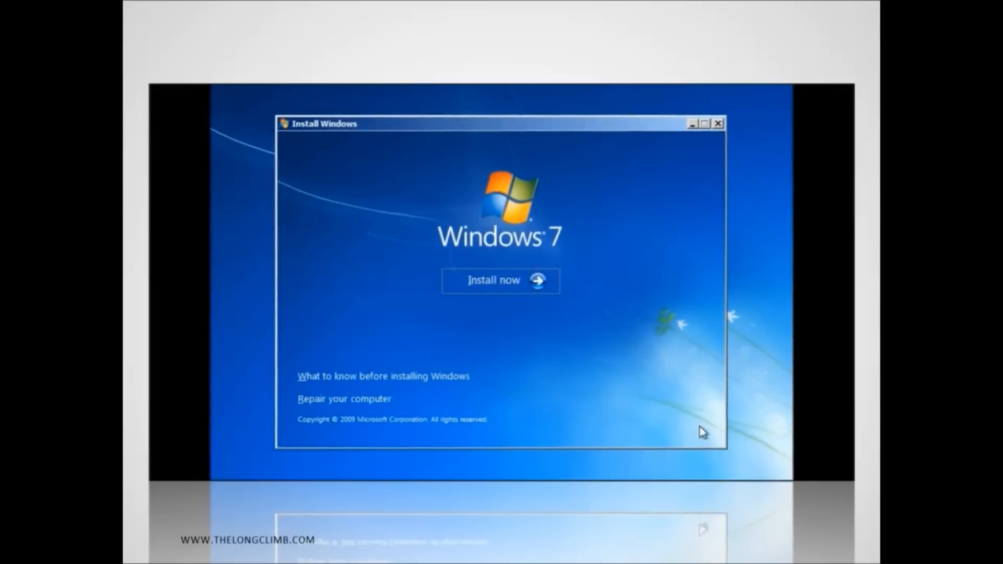
mouse_move(492, 316)
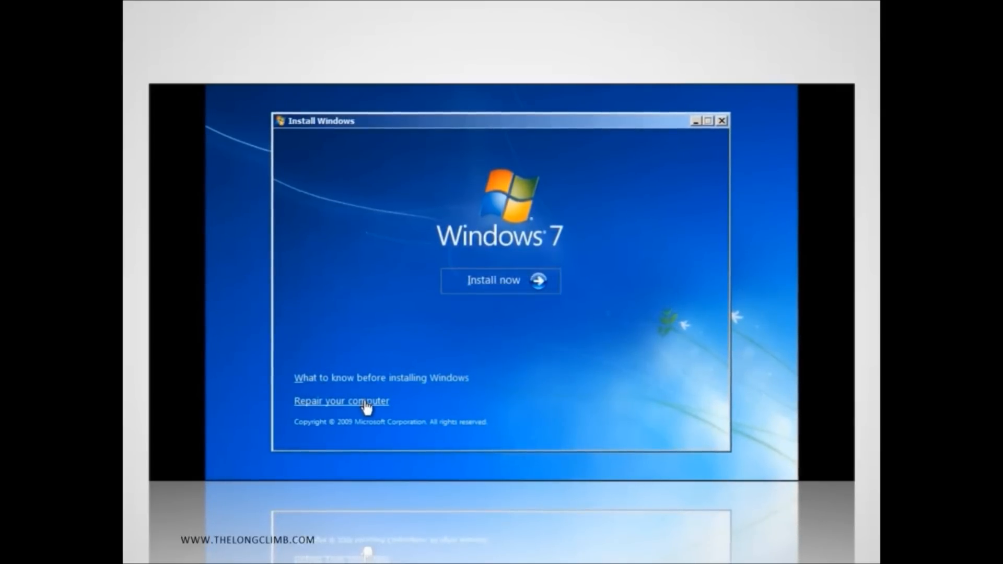
left_click(340, 401)
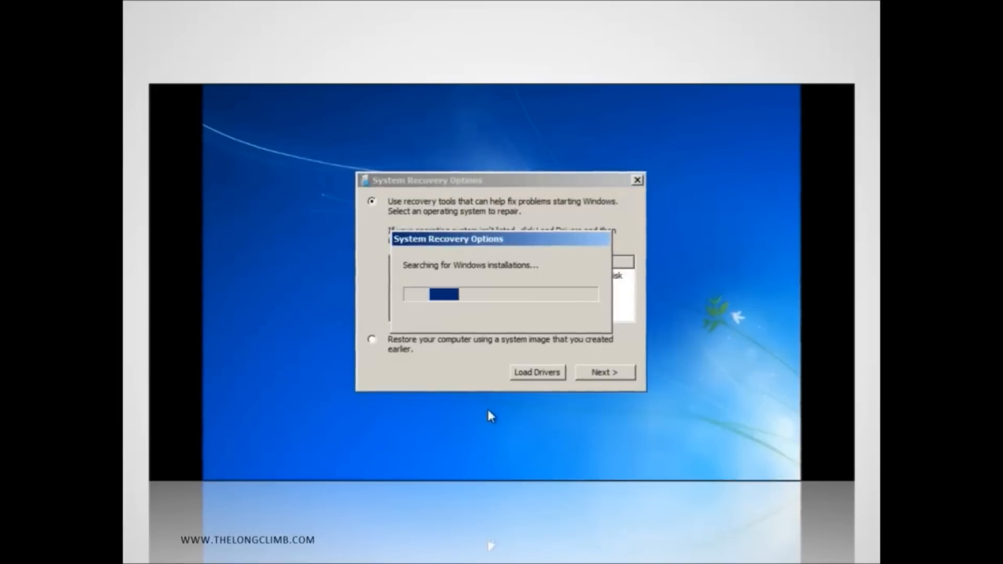